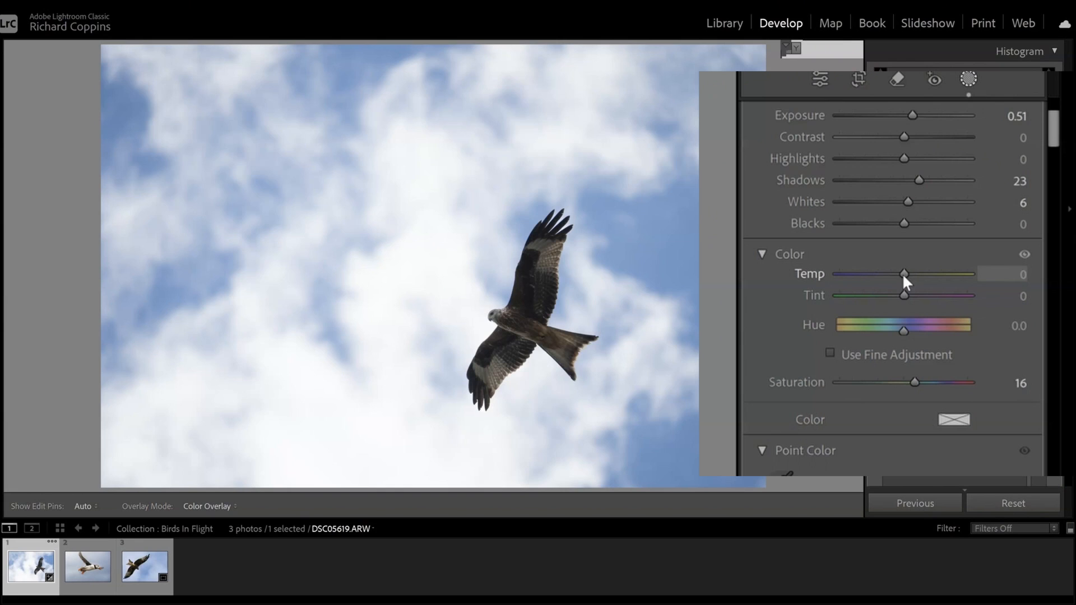
Drag the masked bird's Temp slider to 5 for a slight warming
drag(904, 274, 908, 274)
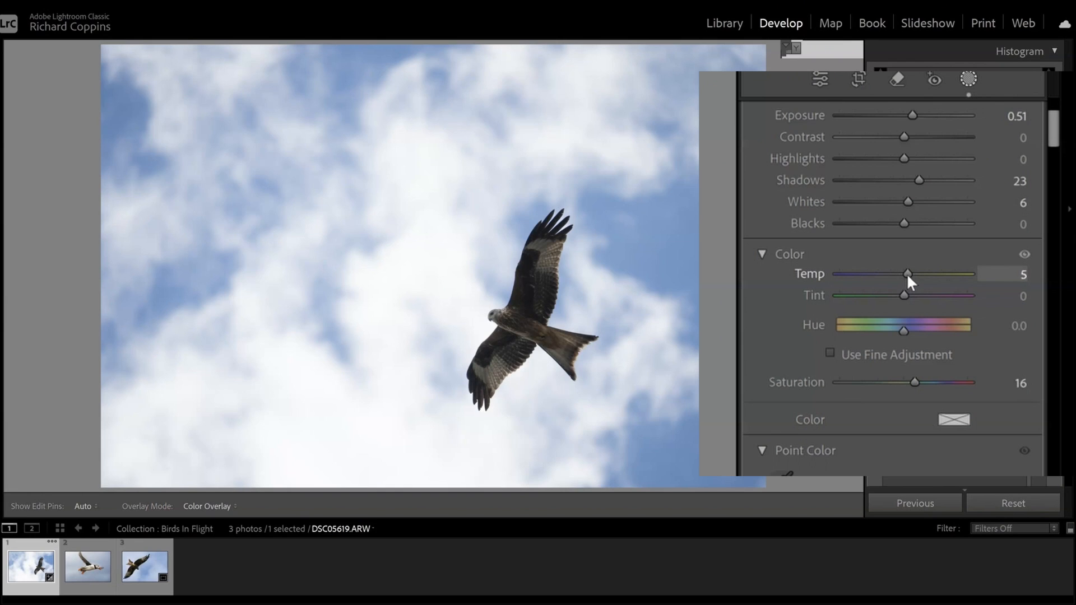
drag(907, 274, 911, 274)
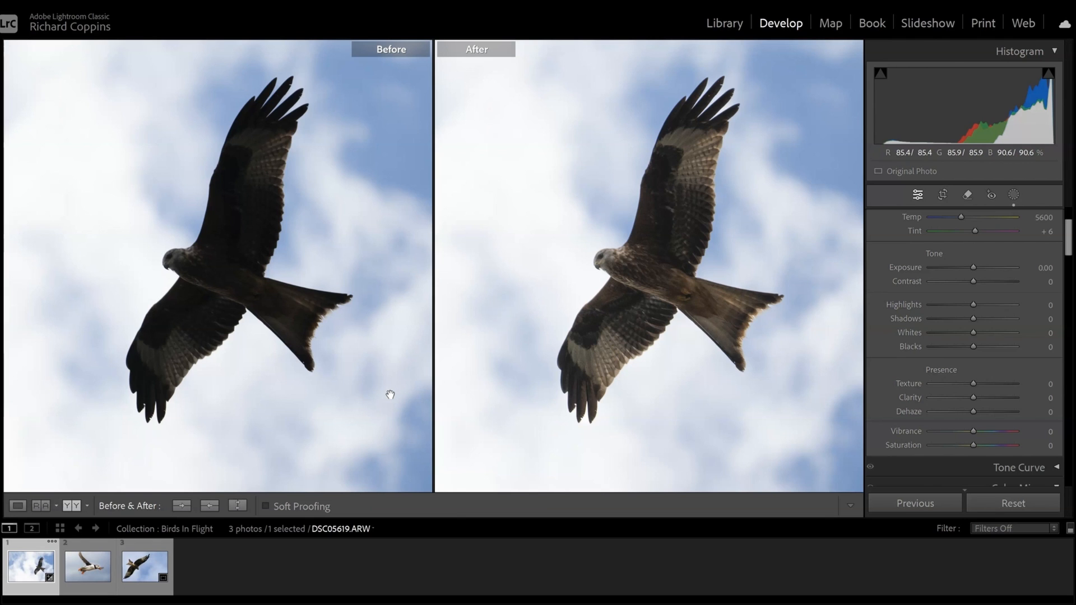
mouse_move(619, 233)
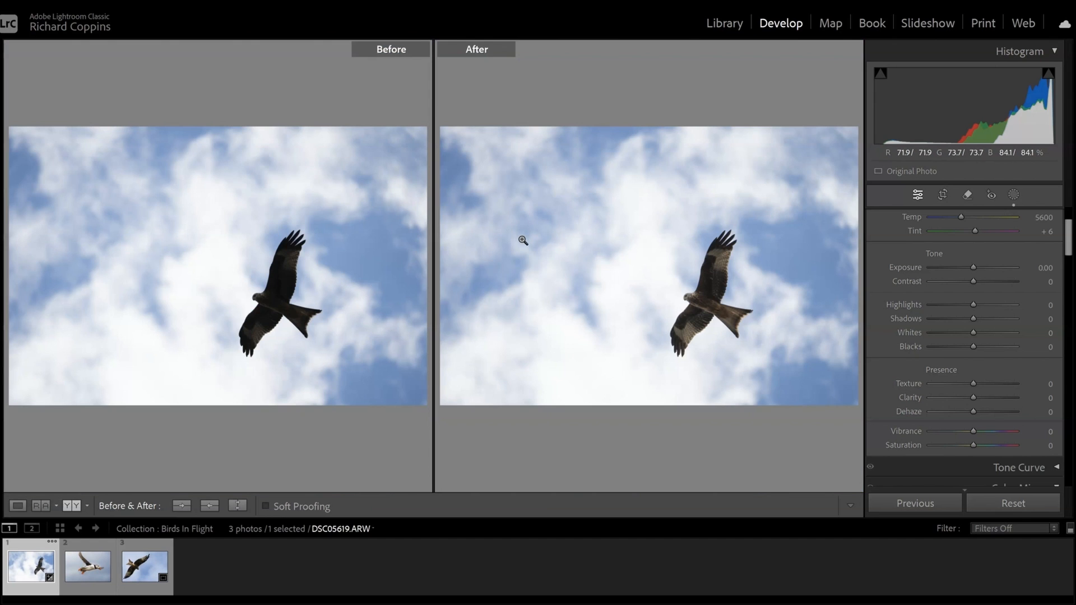
mouse_move(608, 252)
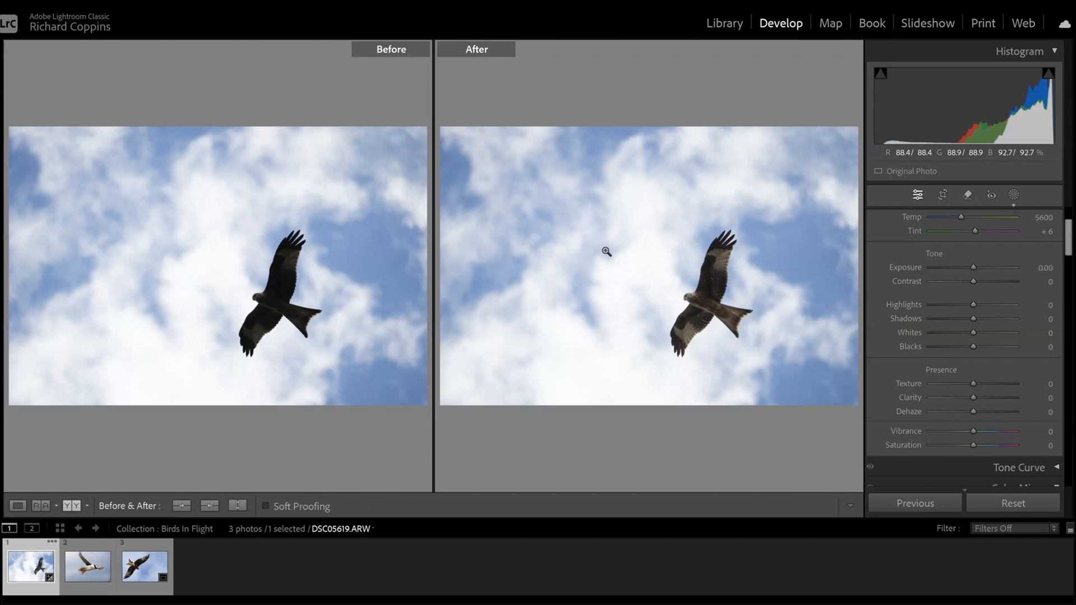
mouse_move(717, 294)
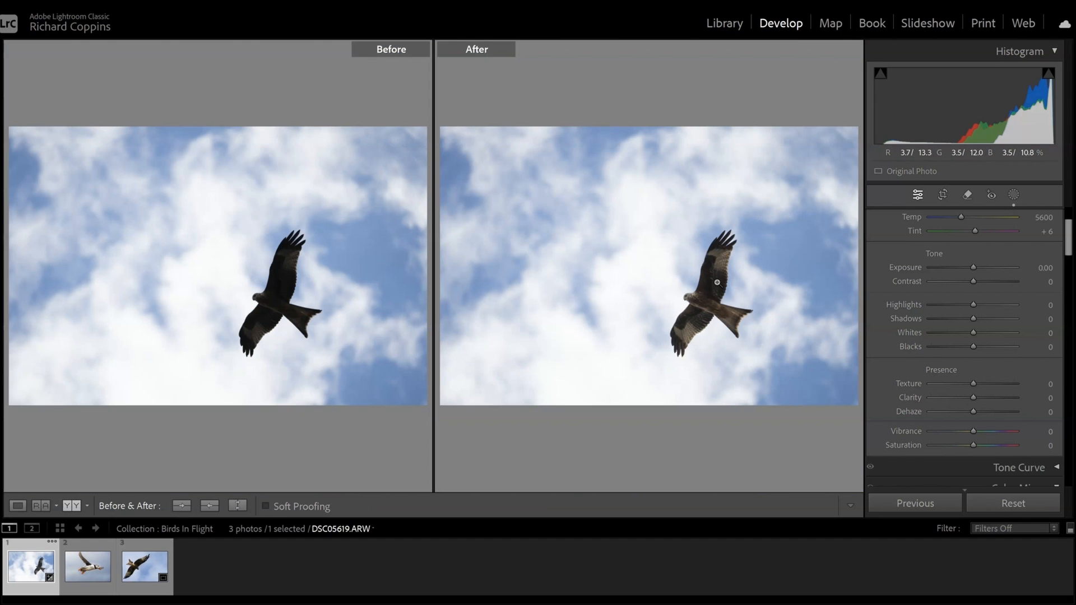